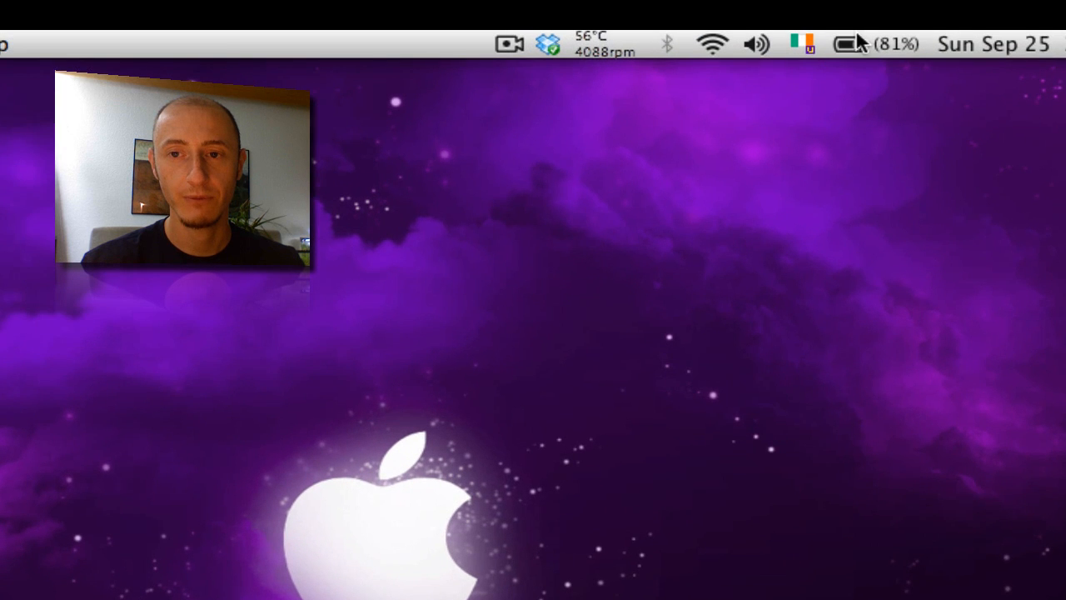
{"action": "mouse_move", "coordinate": [854, 82]}
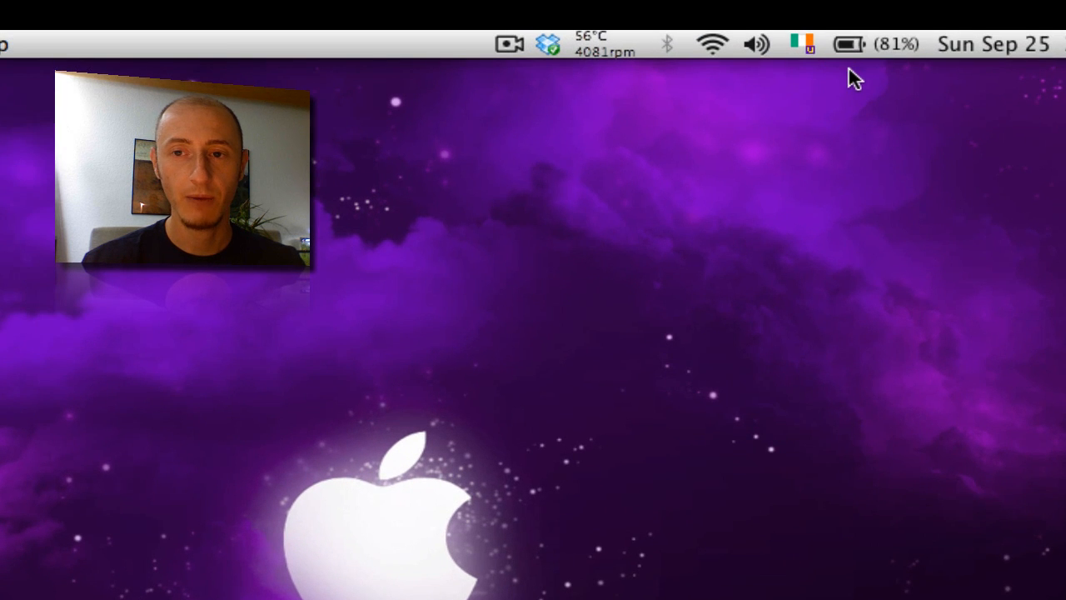